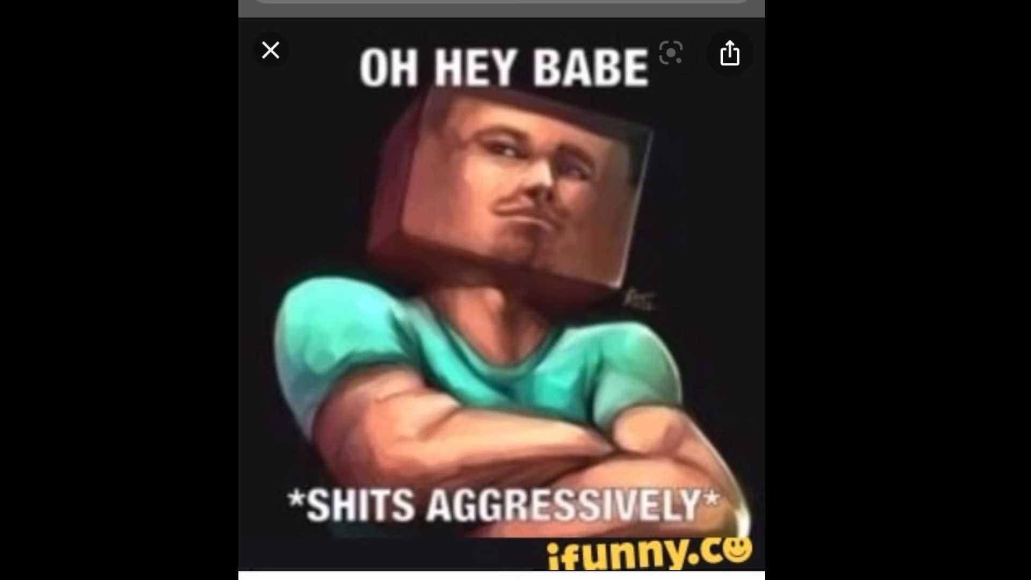
pyautogui.click(269, 50)
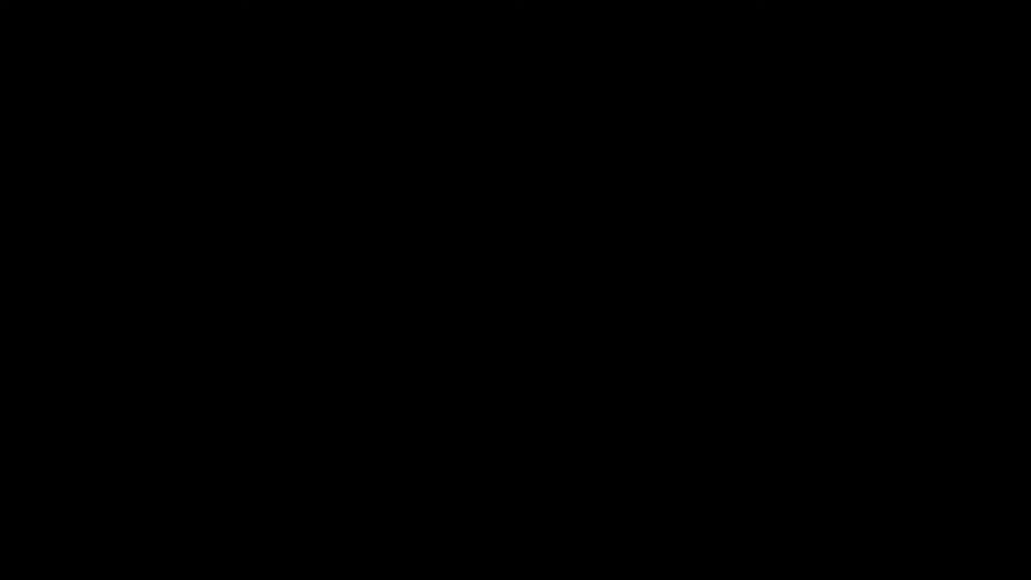